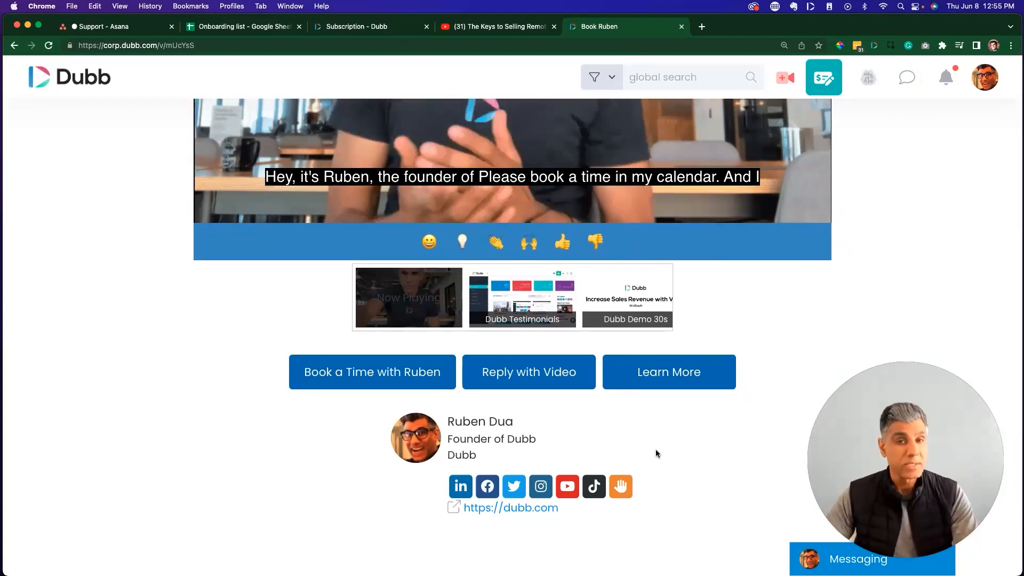
- Browse the Dubb interface and bring up the Assets > Presets list of video presets
{"action": "scroll", "scroll_direction": "down", "scroll_amount": 3}
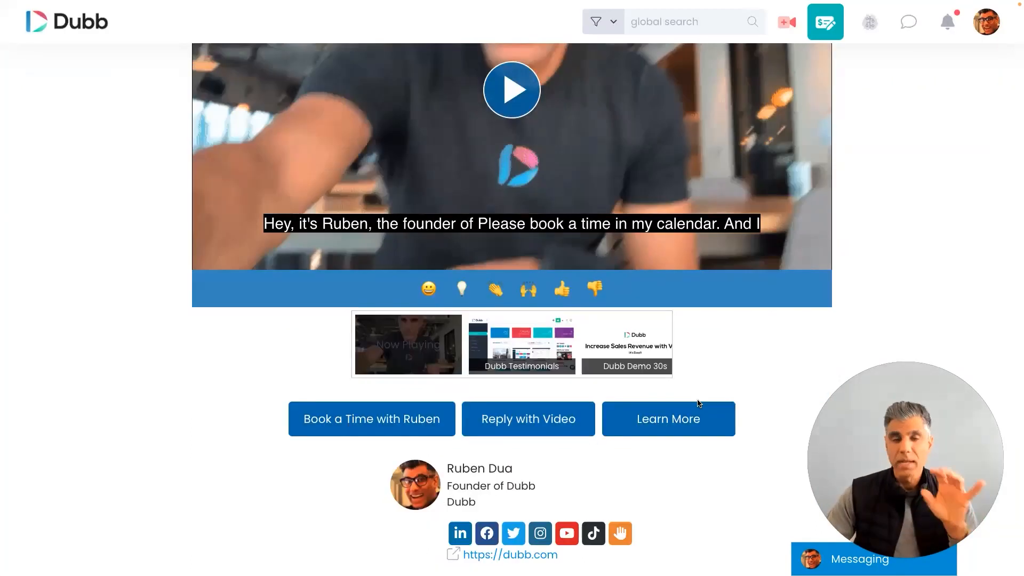
{"action": "scroll", "scroll_direction": "down", "scroll_amount": 3}
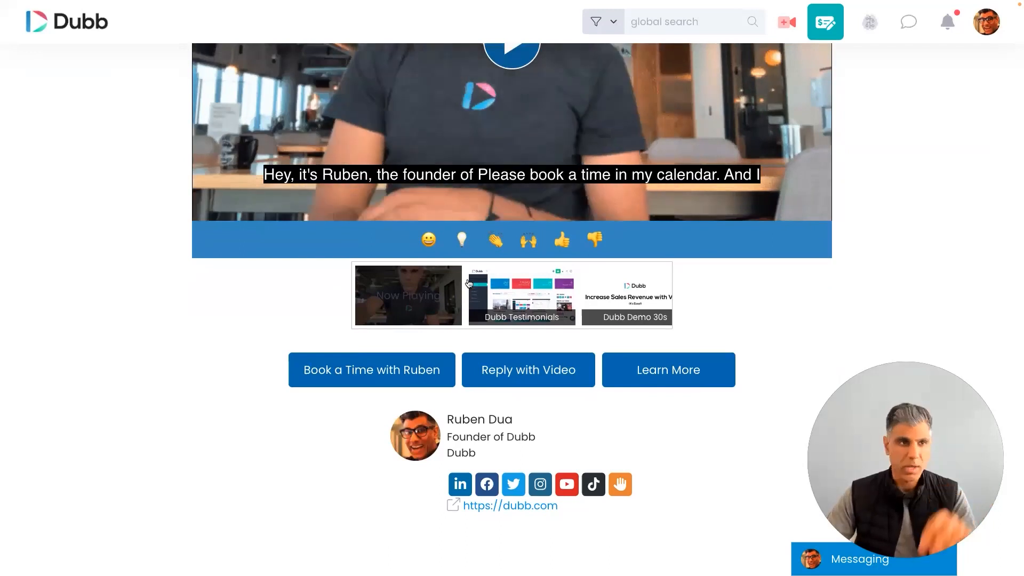
{"action": "scroll", "scroll_direction": "down", "scroll_amount": 3}
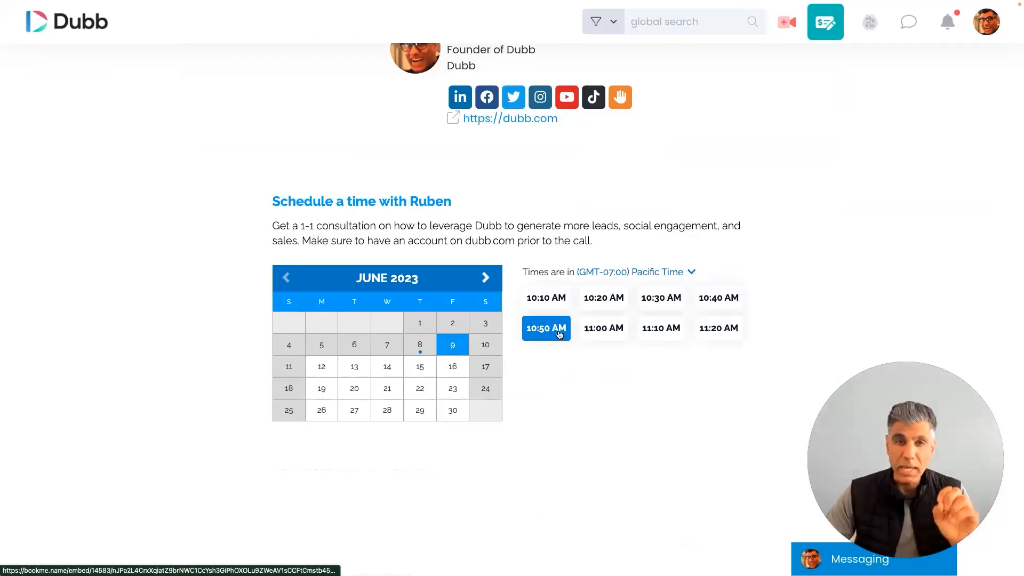
{"action": "left_click", "coordinate": [603, 298]}
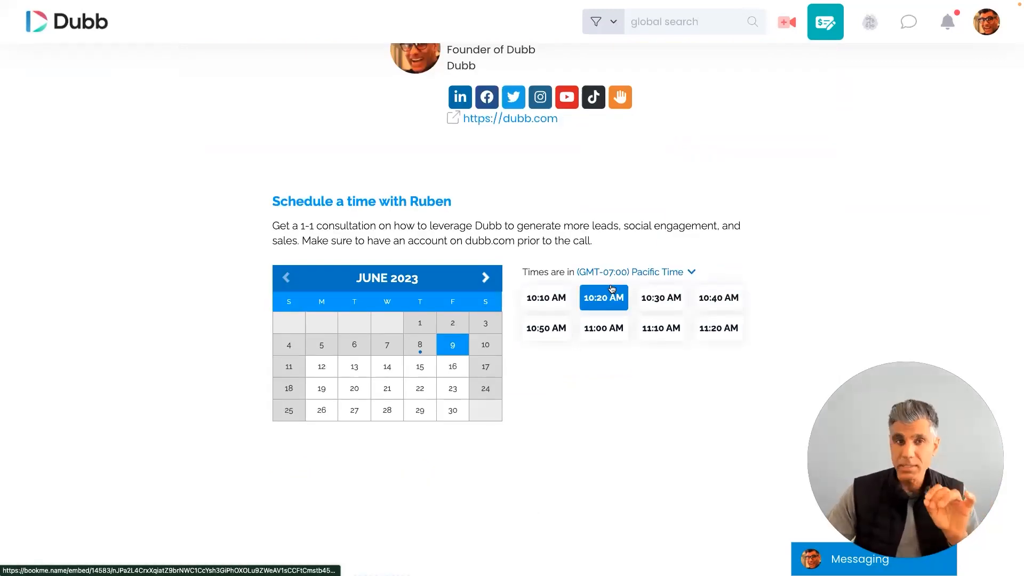
{"action": "scroll", "scroll_direction": "up", "scroll_amount": 3}
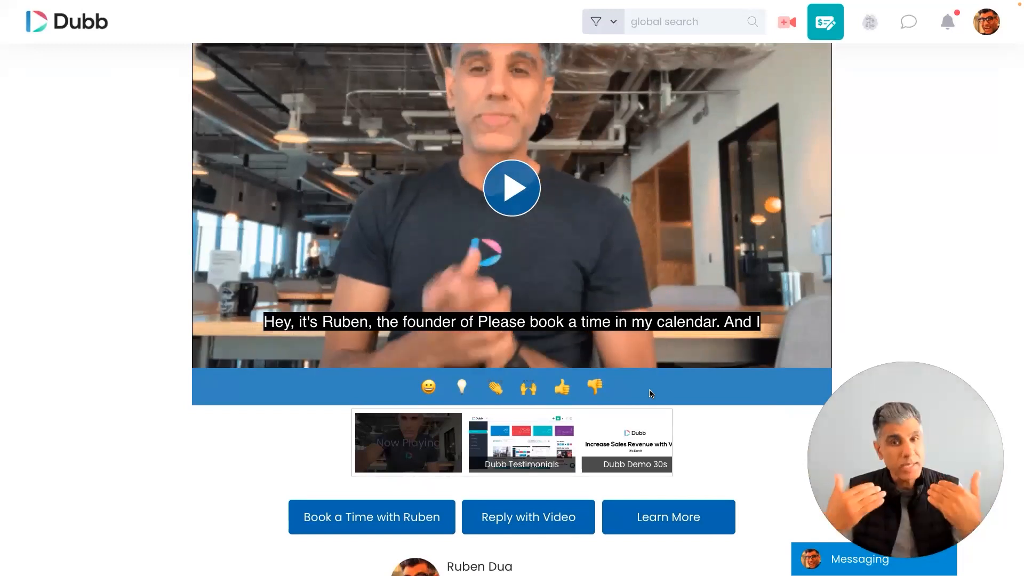
{"action": "scroll", "scroll_direction": "down", "scroll_amount": 3}
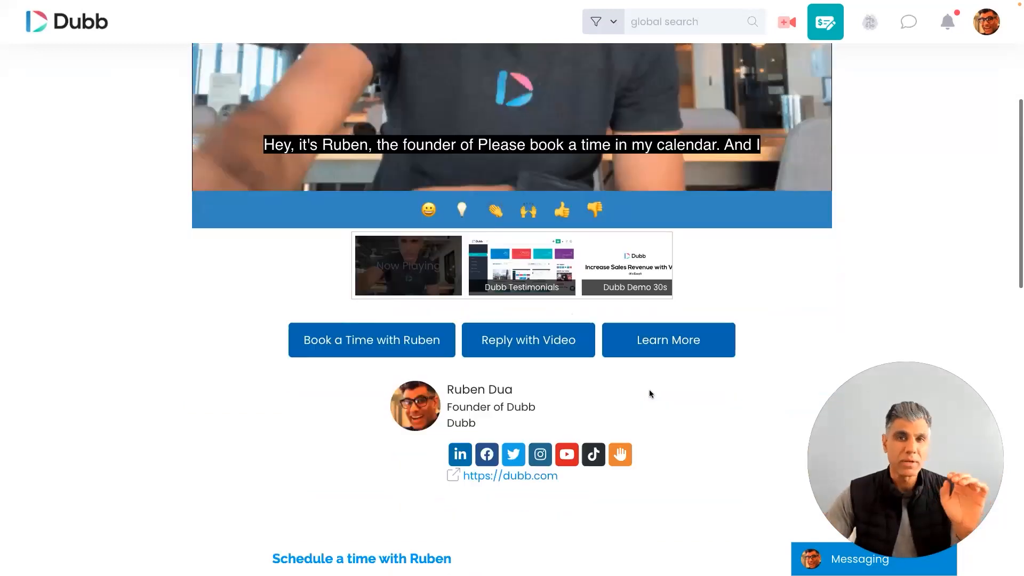
{"action": "scroll", "scroll_direction": "down", "scroll_amount": 3}
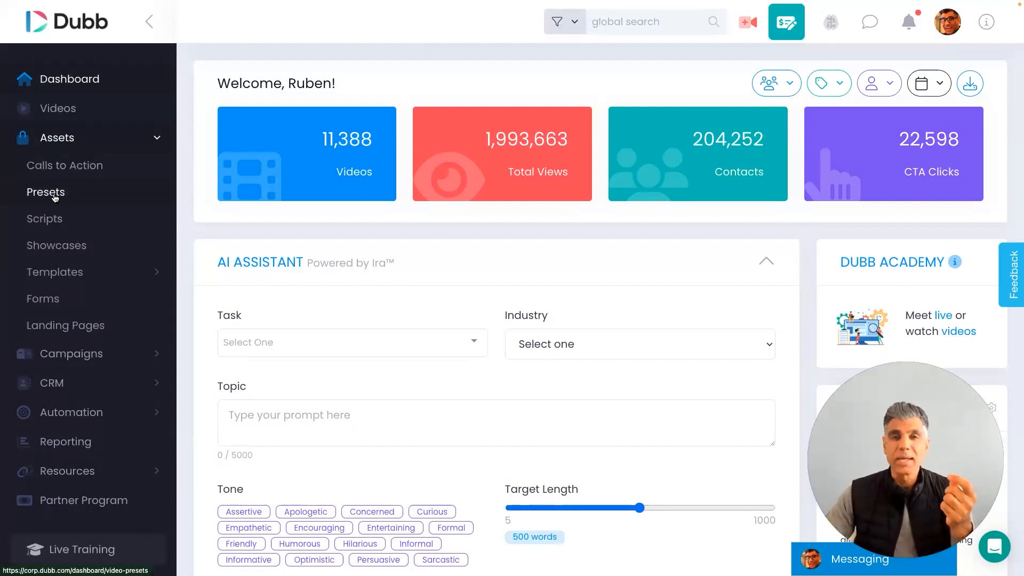
{"action": "left_click", "coordinate": [46, 192]}
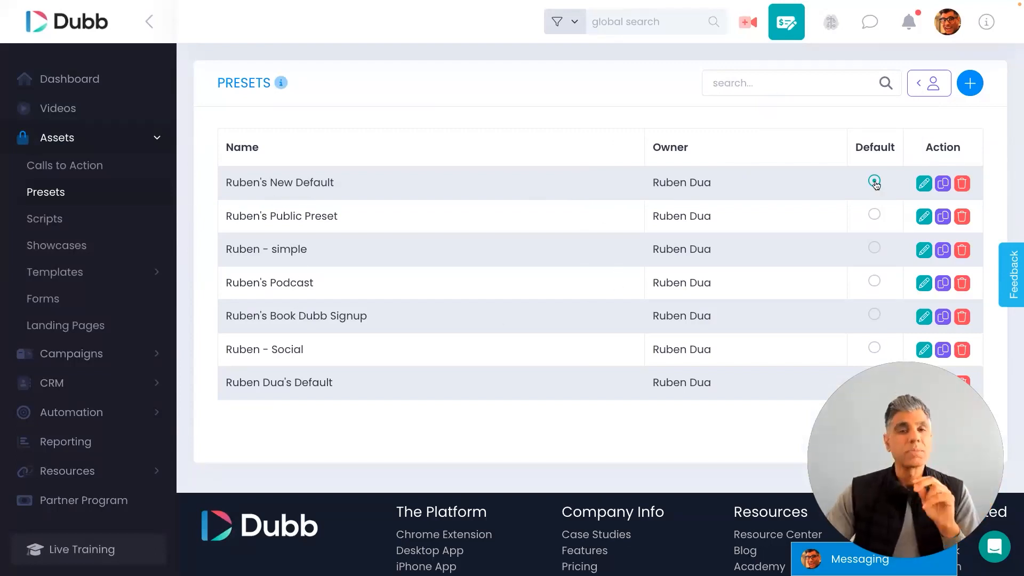
- Mark 'Ruben's New Default' as the default preset and enter its edit settings
{"action": "left_click", "coordinate": [874, 181]}
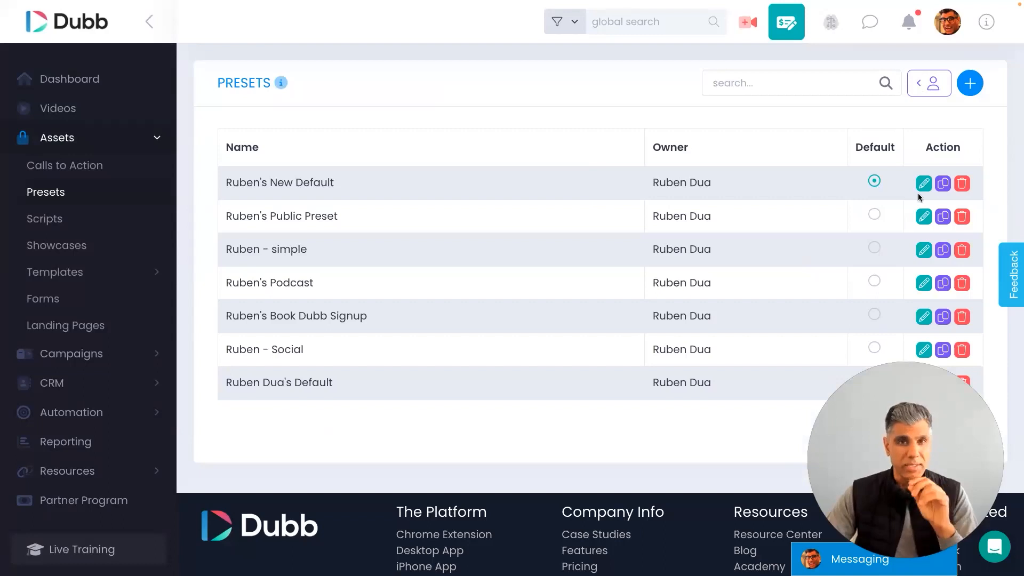
{"action": "left_click", "coordinate": [923, 183]}
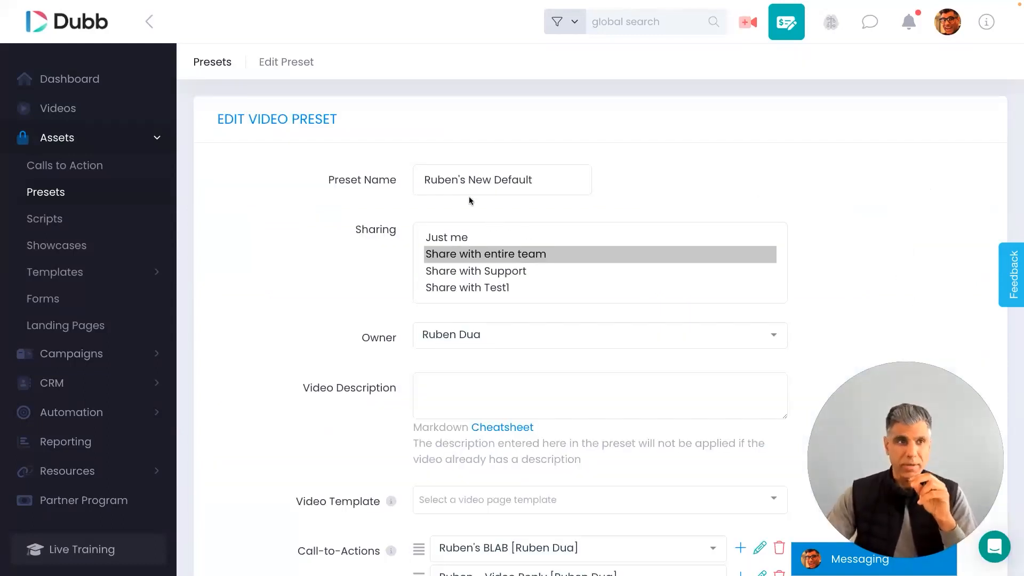
{"action": "scroll", "scroll_direction": "down", "scroll_amount": 3}
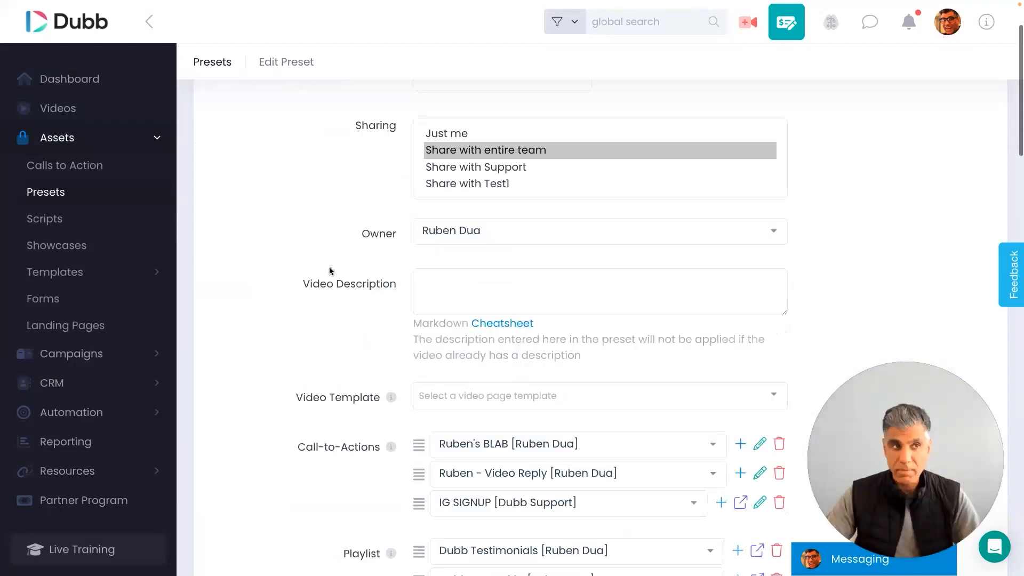
{"action": "scroll", "scroll_direction": "down", "scroll_amount": 3}
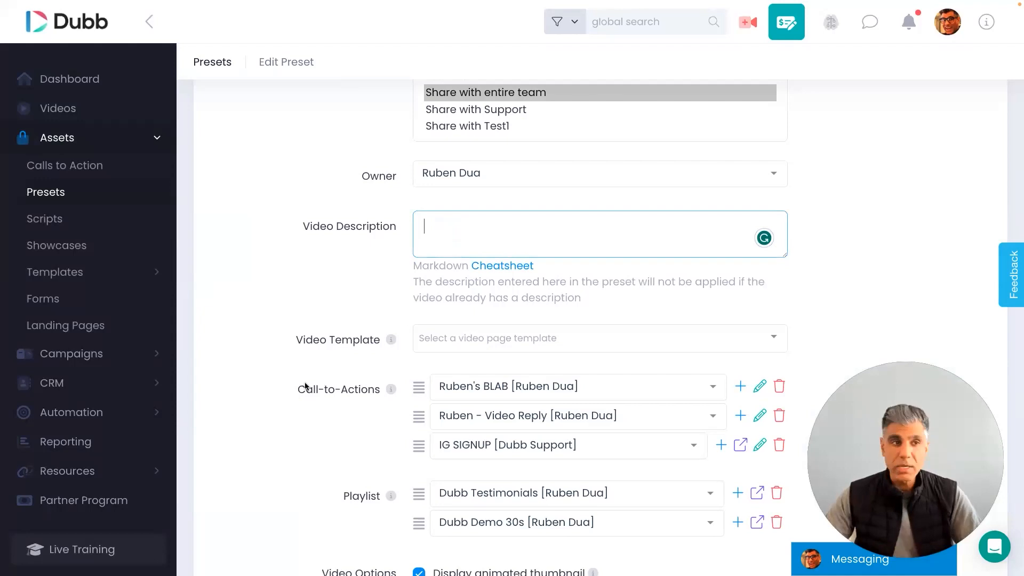
{"action": "scroll", "scroll_direction": "down", "scroll_amount": 3}
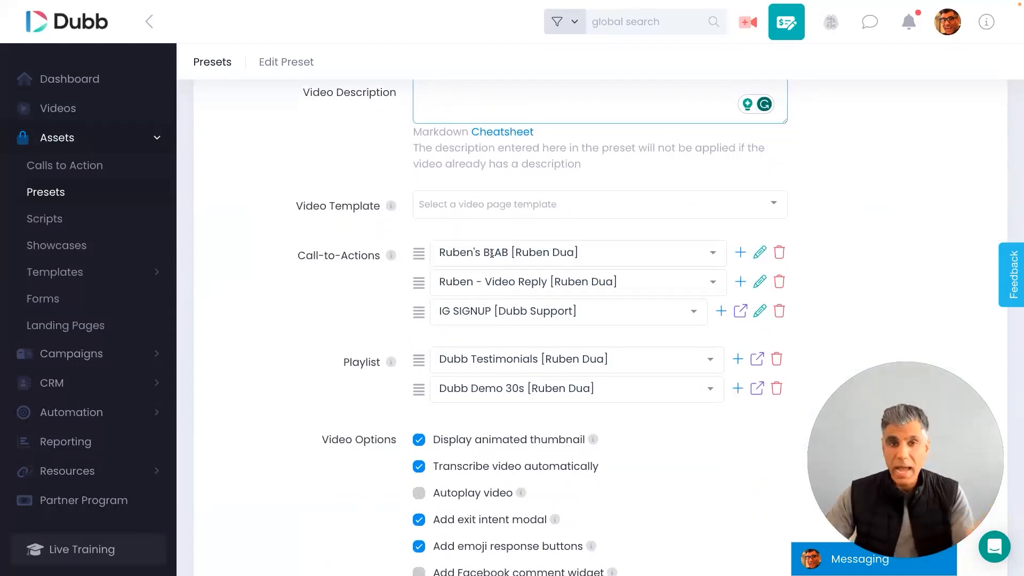
{"action": "scroll", "scroll_direction": "down", "scroll_amount": 3}
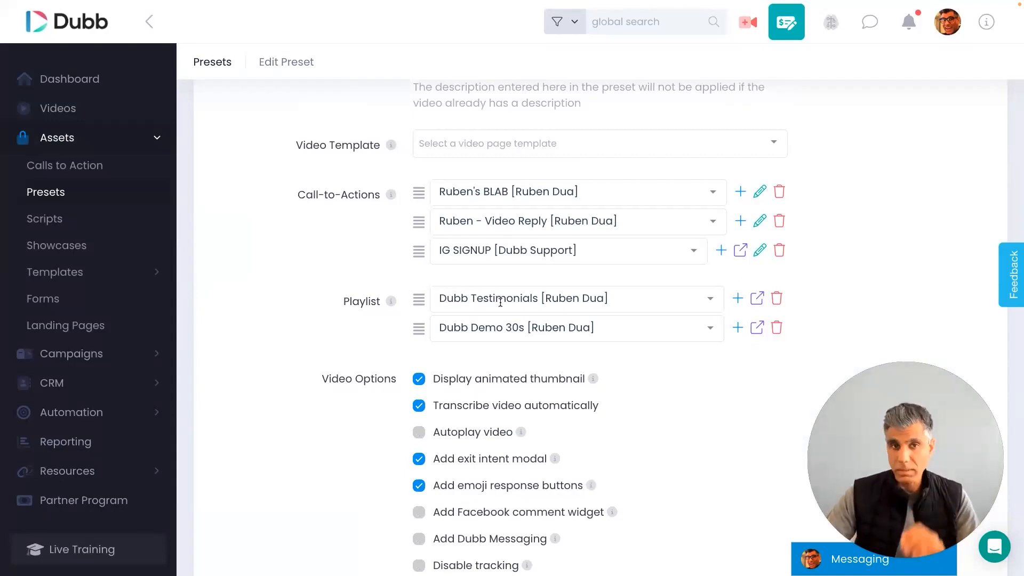
{"action": "scroll", "scroll_direction": "down", "scroll_amount": 3}
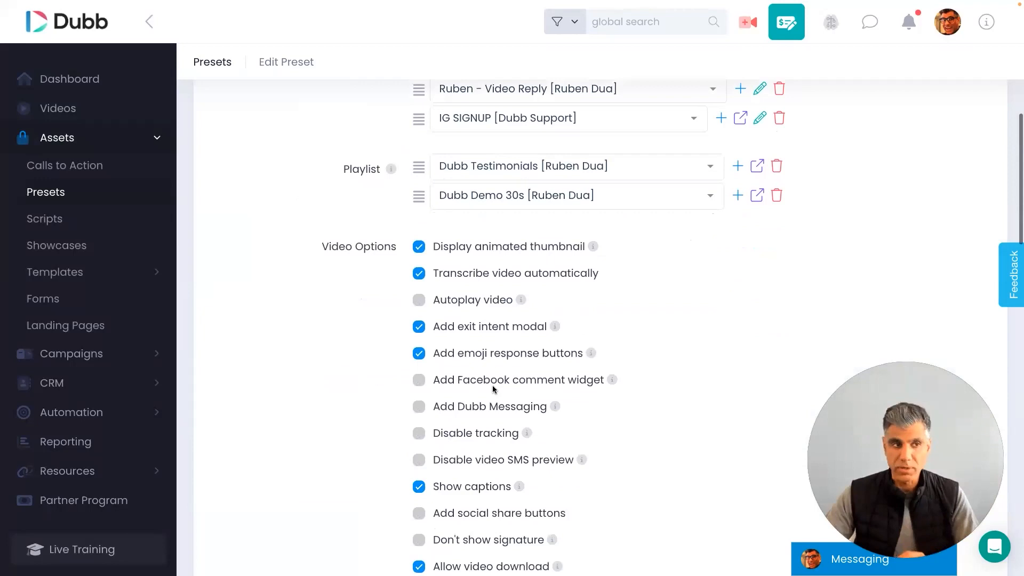
{"action": "scroll", "scroll_direction": "down", "scroll_amount": 3}
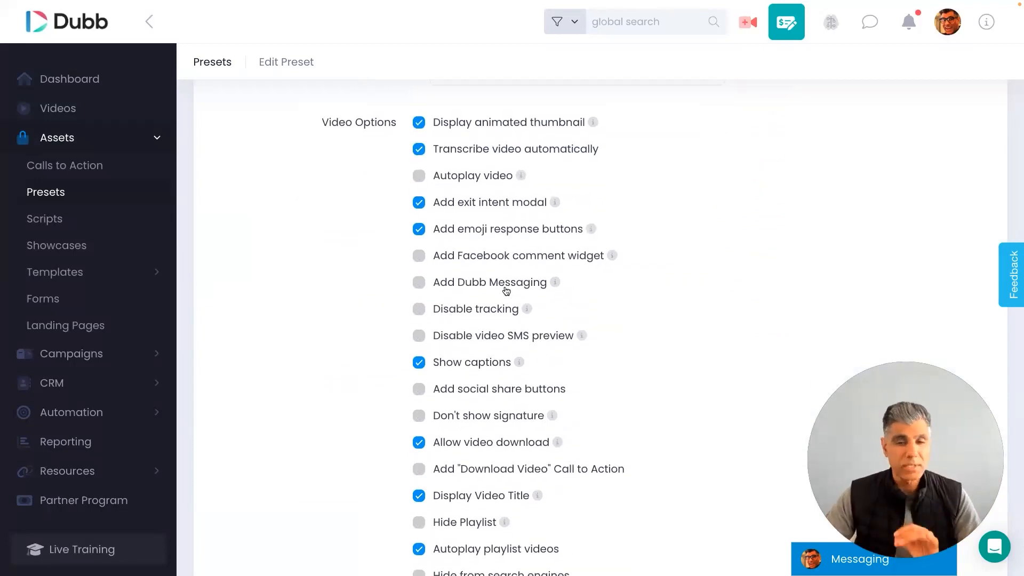
{"action": "mouse_move", "coordinate": [512, 273]}
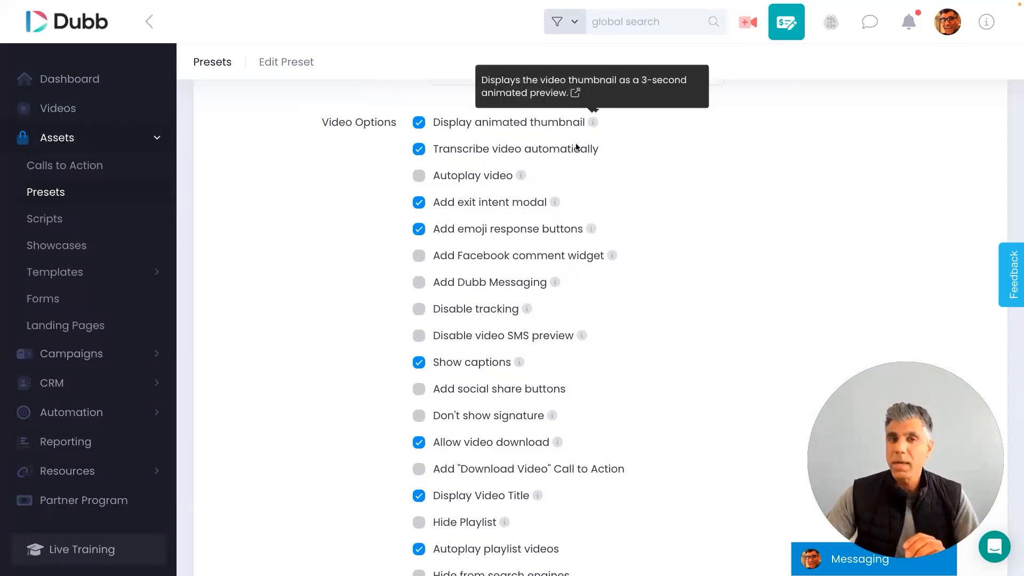
{"action": "mouse_move", "coordinate": [521, 175]}
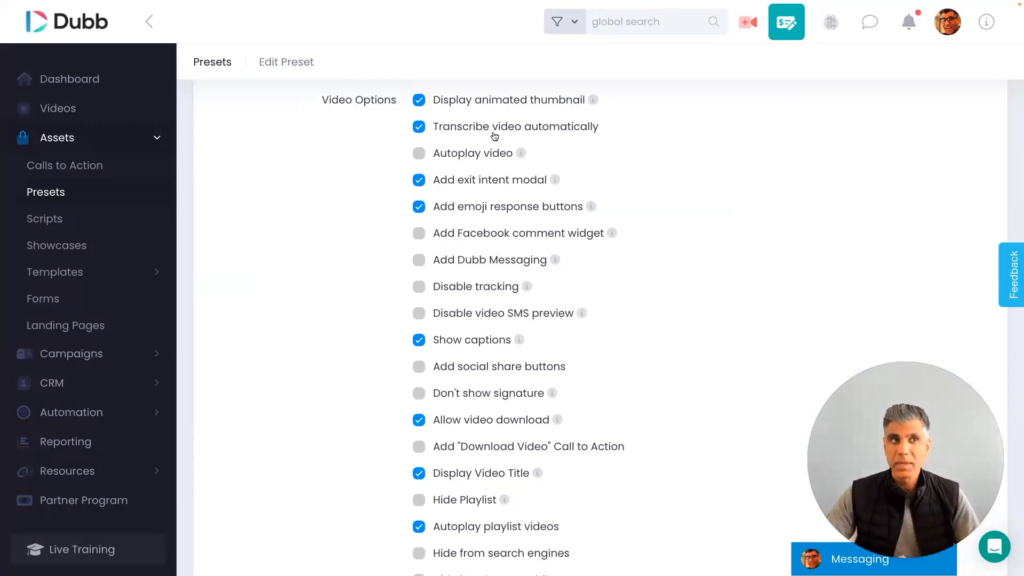
{"action": "mouse_move", "coordinate": [521, 133]}
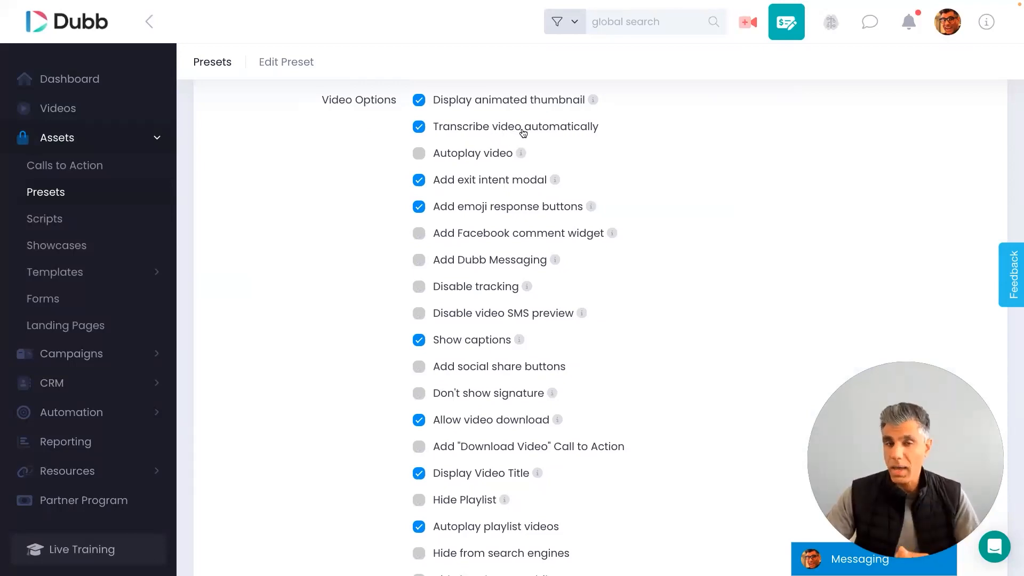
{"action": "scroll", "scroll_direction": "down", "scroll_amount": 3}
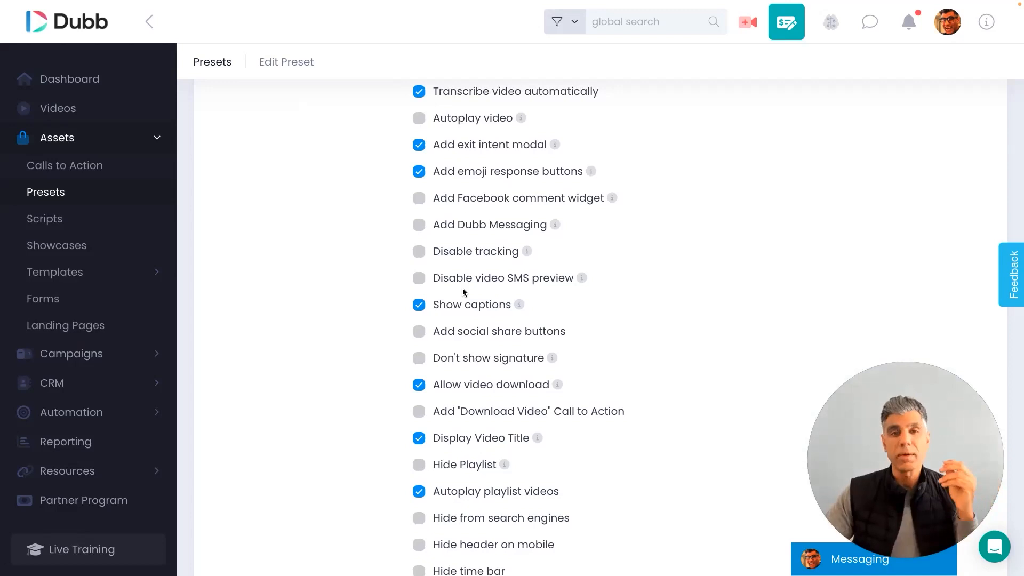
{"action": "scroll", "scroll_direction": "down", "scroll_amount": 3}
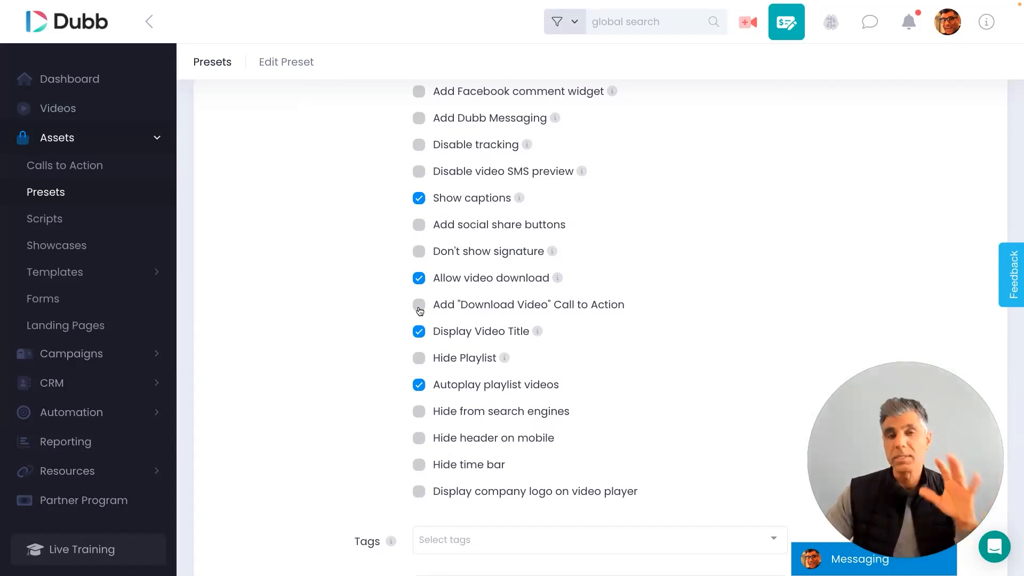
{"action": "scroll", "scroll_direction": "down", "scroll_amount": 3}
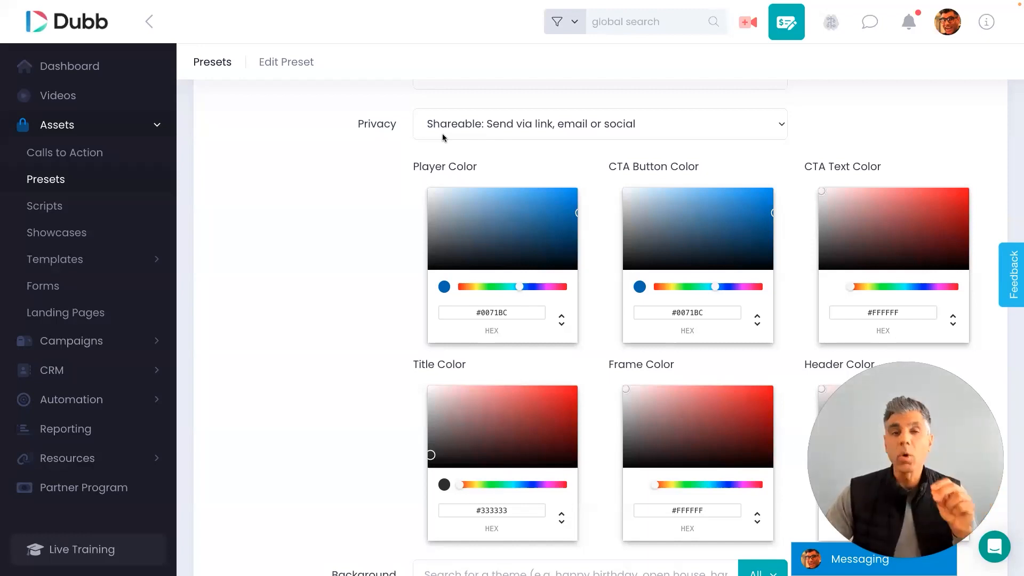
- Scroll past the preset's color pickers, background image and page layout options
{"action": "scroll", "scroll_direction": "down", "scroll_amount": 3}
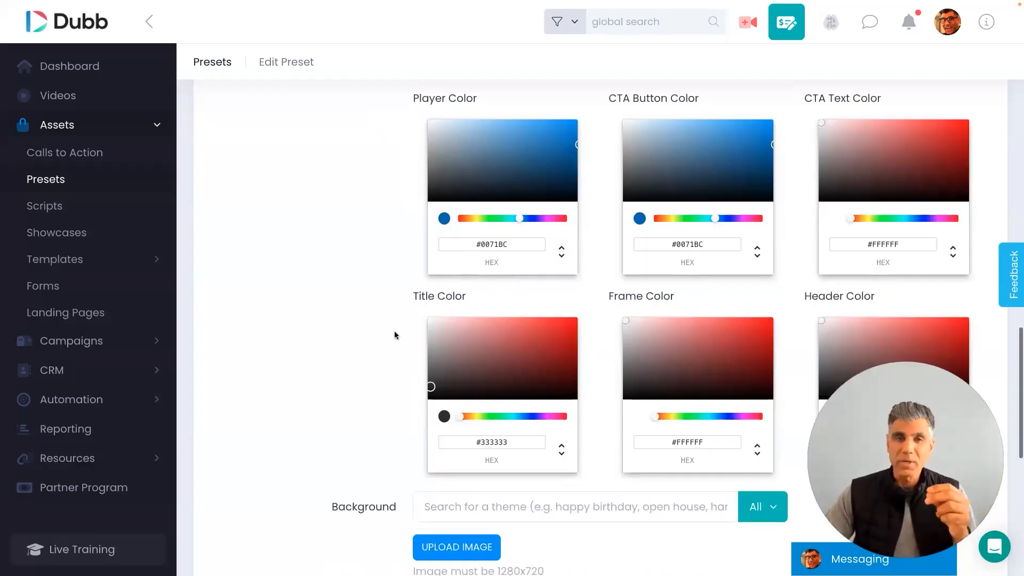
{"action": "scroll", "scroll_direction": "down", "scroll_amount": 3}
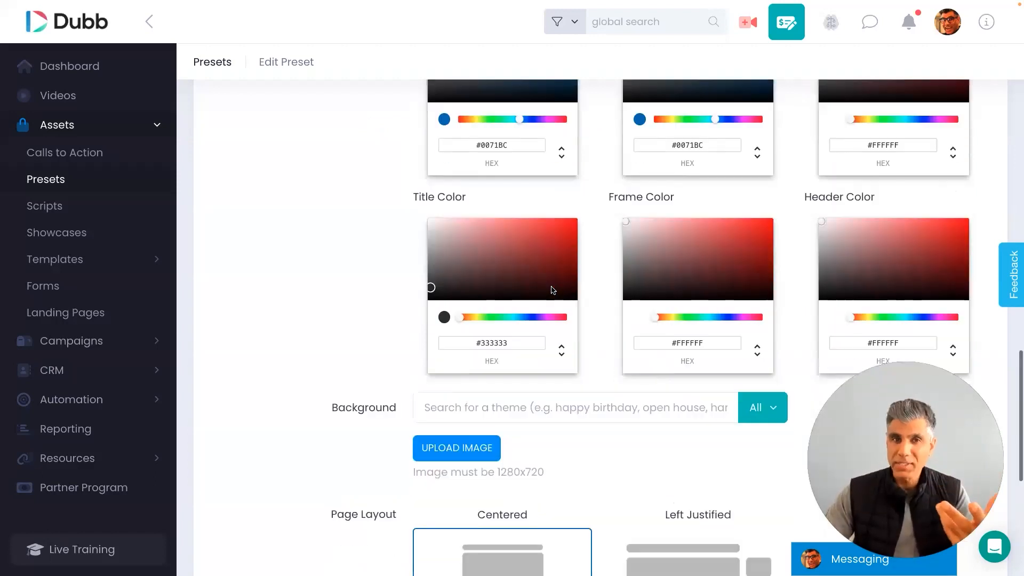
{"action": "scroll", "scroll_direction": "down", "scroll_amount": 3}
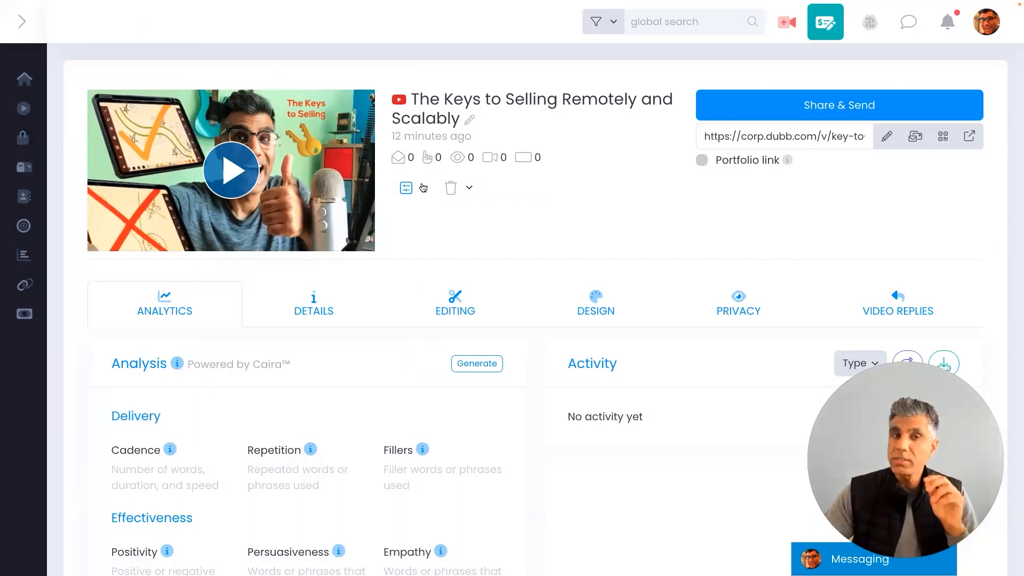
- Start a new video and switch its source from Screen recording to Upload on the Create a Video page
{"action": "left_click", "coordinate": [405, 187]}
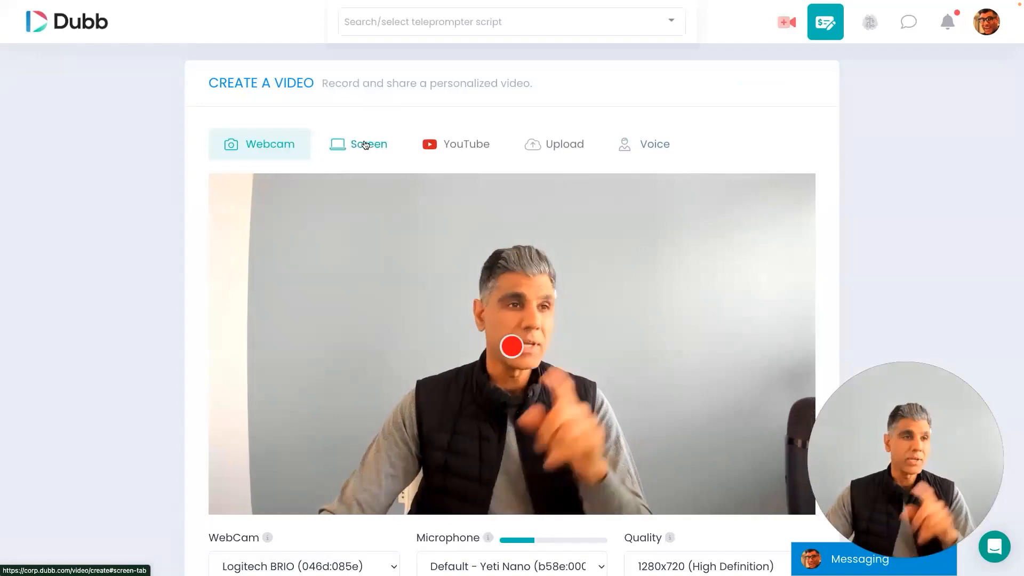
{"action": "left_click", "coordinate": [358, 144]}
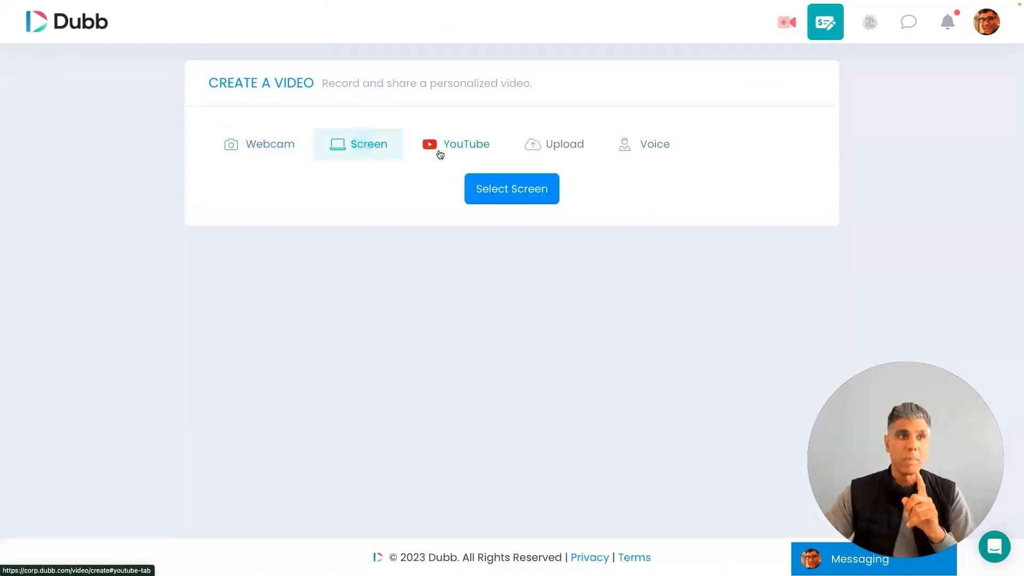
{"action": "left_click", "coordinate": [553, 143]}
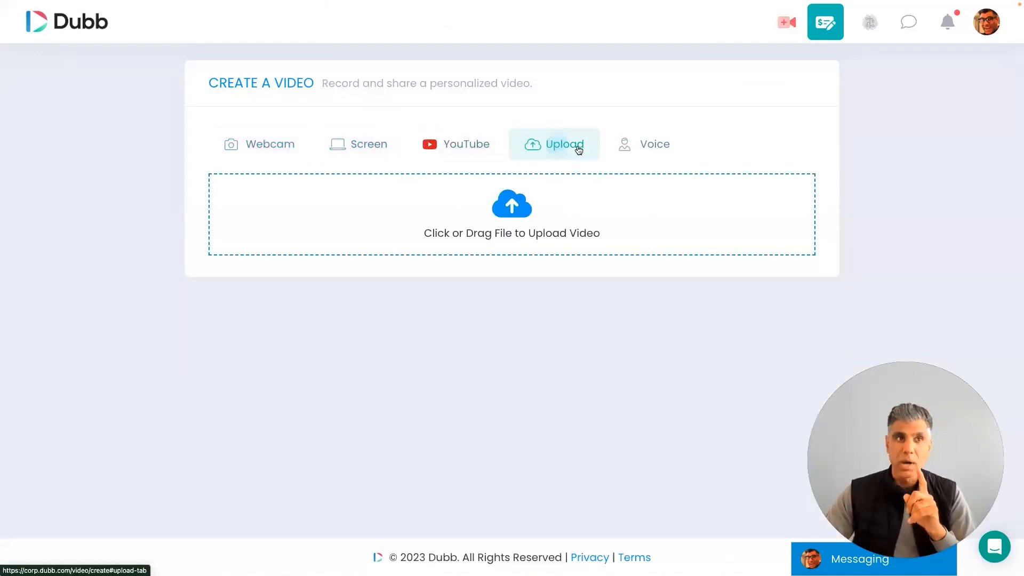
{"action": "left_click", "coordinate": [654, 143]}
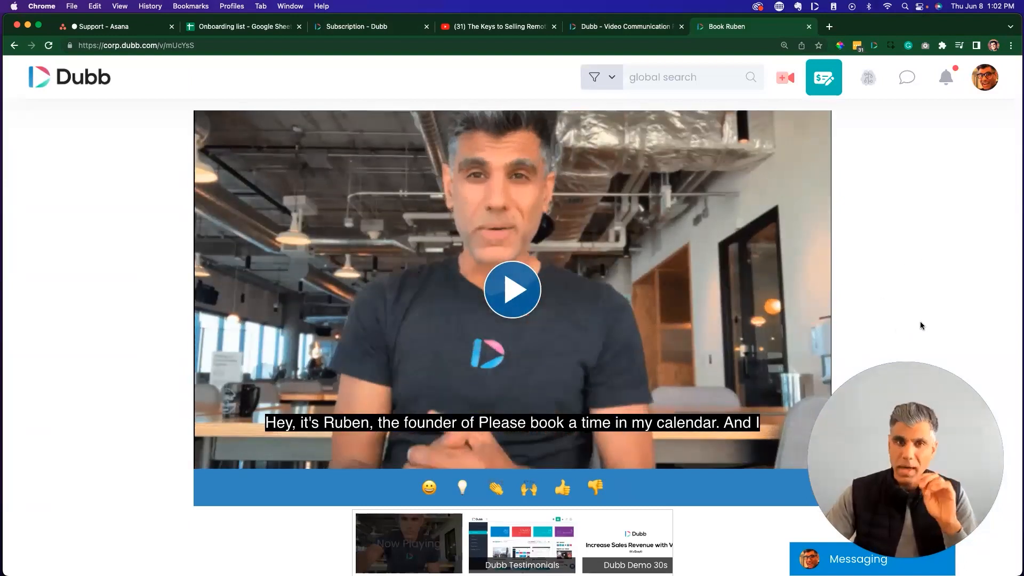
- Scroll through the shared video page's captions, emoji reactions, playlist, CTA buttons and booking calendar
{"action": "scroll", "scroll_direction": "down", "scroll_amount": 3}
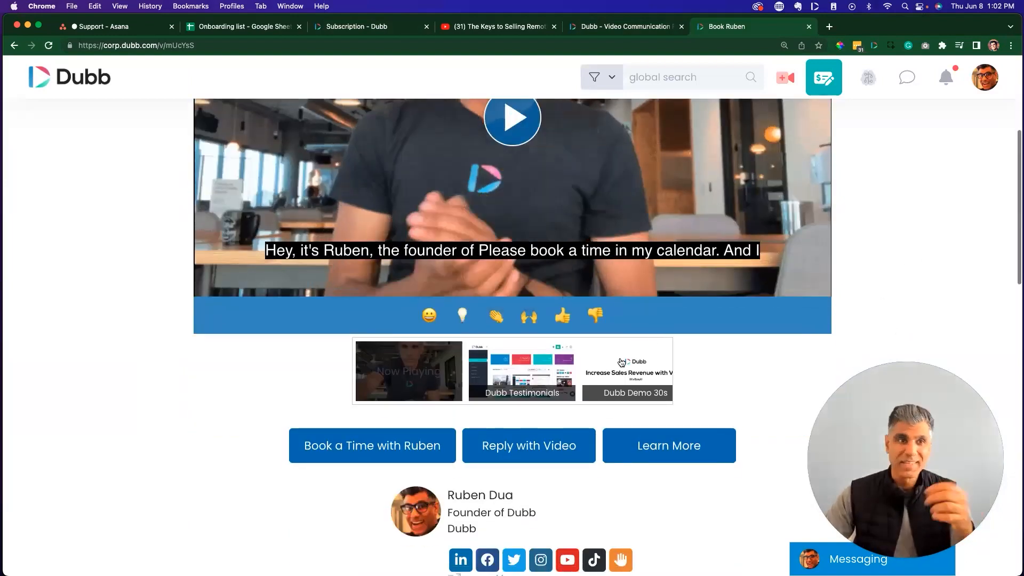
{"action": "scroll", "scroll_direction": "down", "scroll_amount": 3}
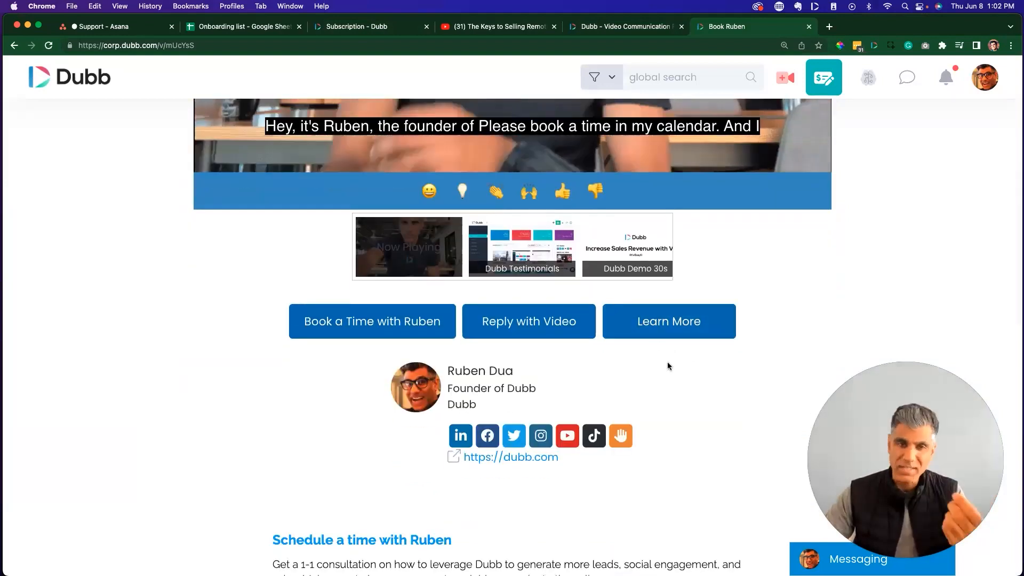
{"action": "scroll", "scroll_direction": "down", "scroll_amount": 3}
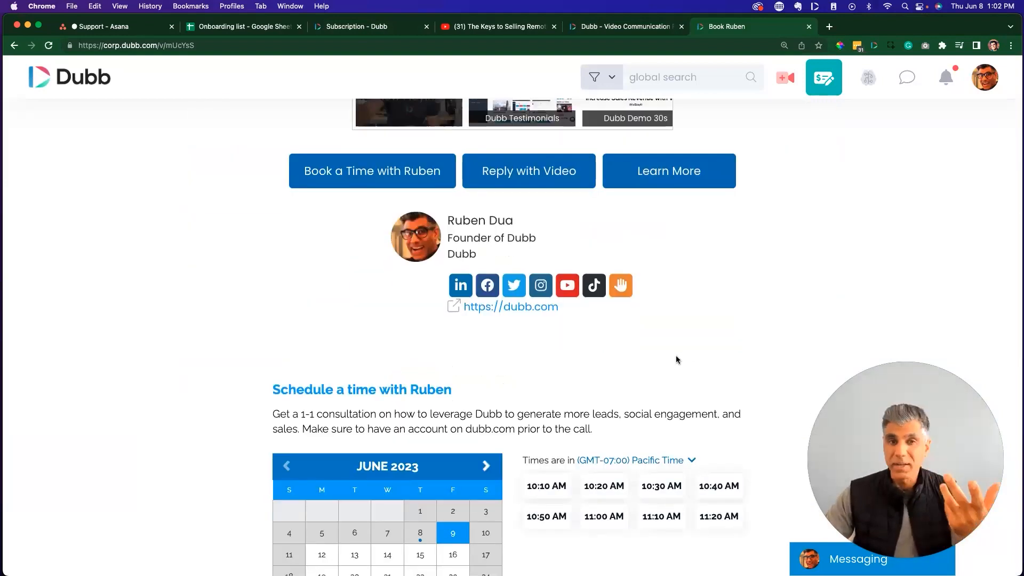
{"action": "scroll", "scroll_direction": "down", "scroll_amount": 3}
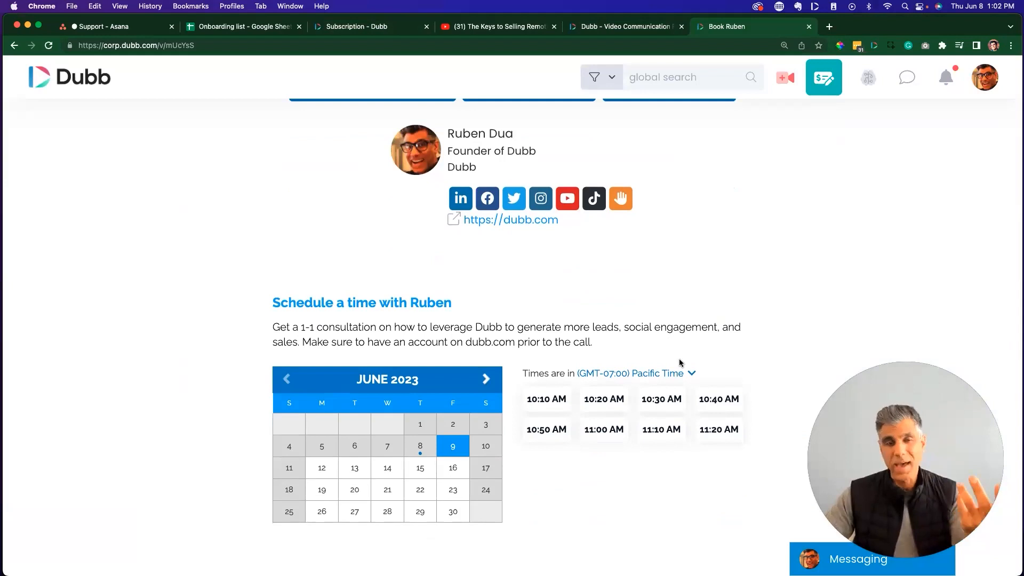
{"action": "scroll", "scroll_direction": "up", "scroll_amount": 3}
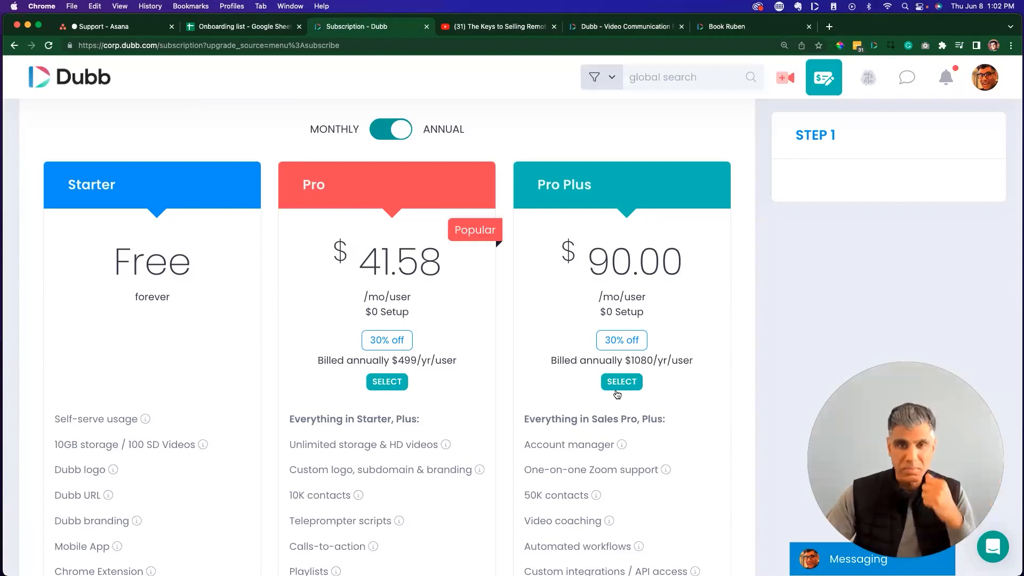
{"action": "mouse_move", "coordinate": [670, 344]}
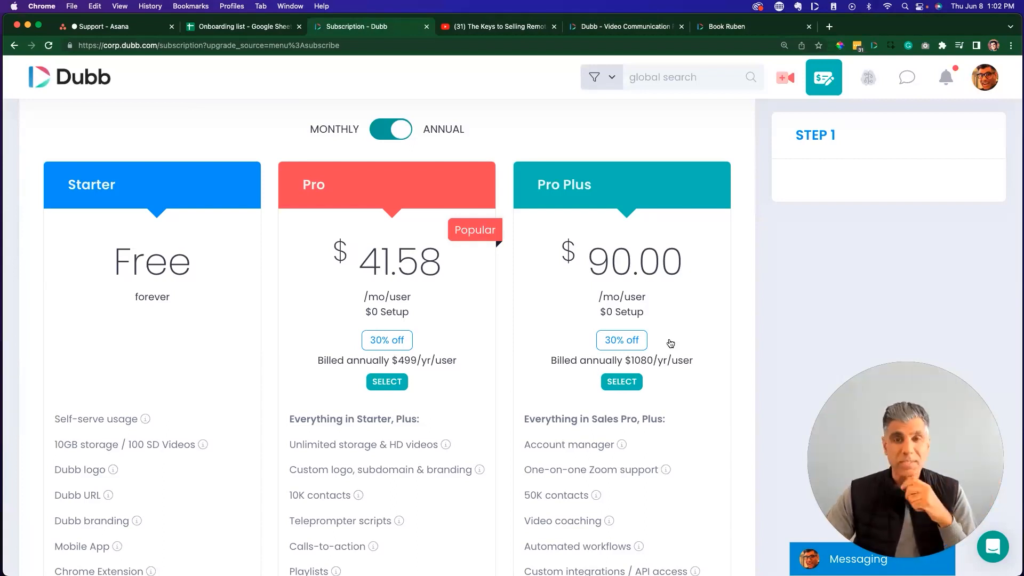